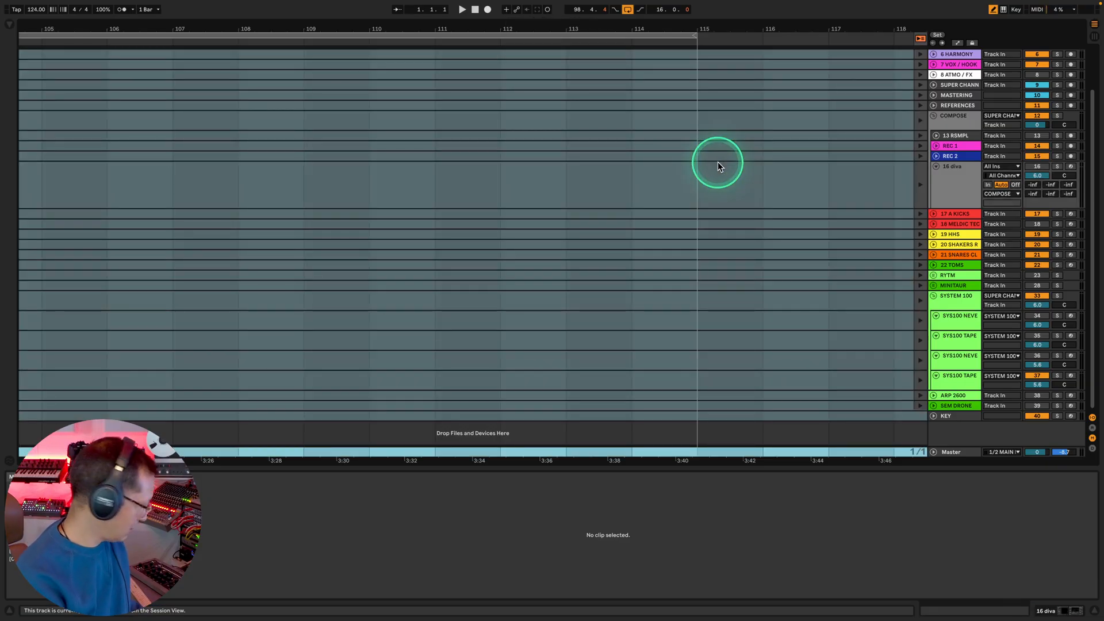
# Switch back to the Arrangement view holding the newly recorded bass, percussion and harmony clips.
pyautogui.press('tab')
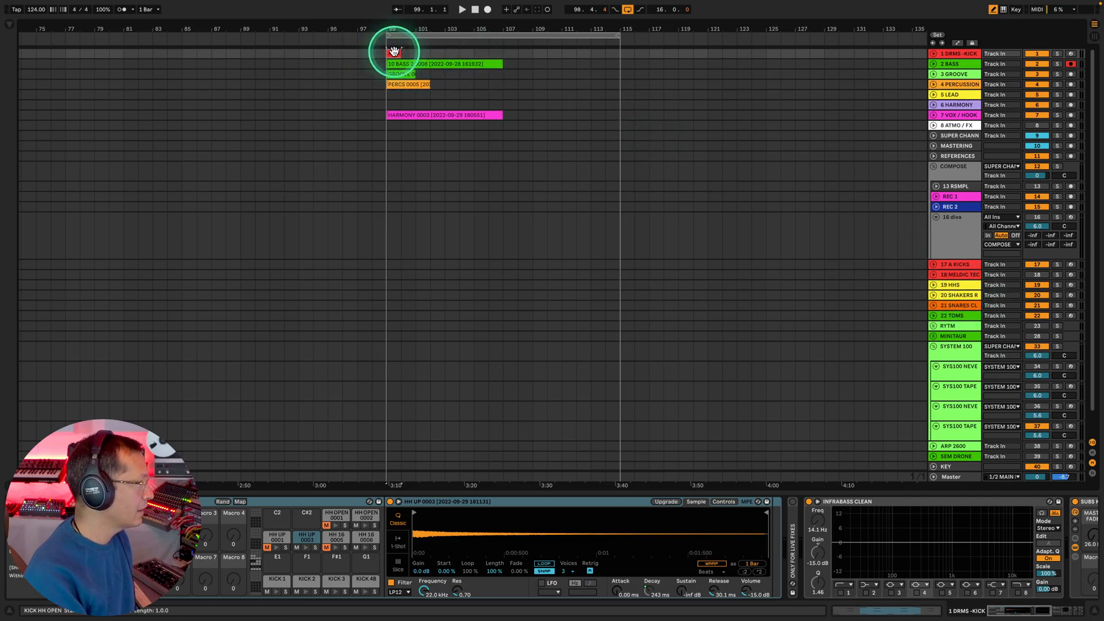
# Set the ruler start span and record kick, bass, groove, percussion and harmony up to bar 113.
pyautogui.moveTo(389, 53); pyautogui.dragTo(618, 53)
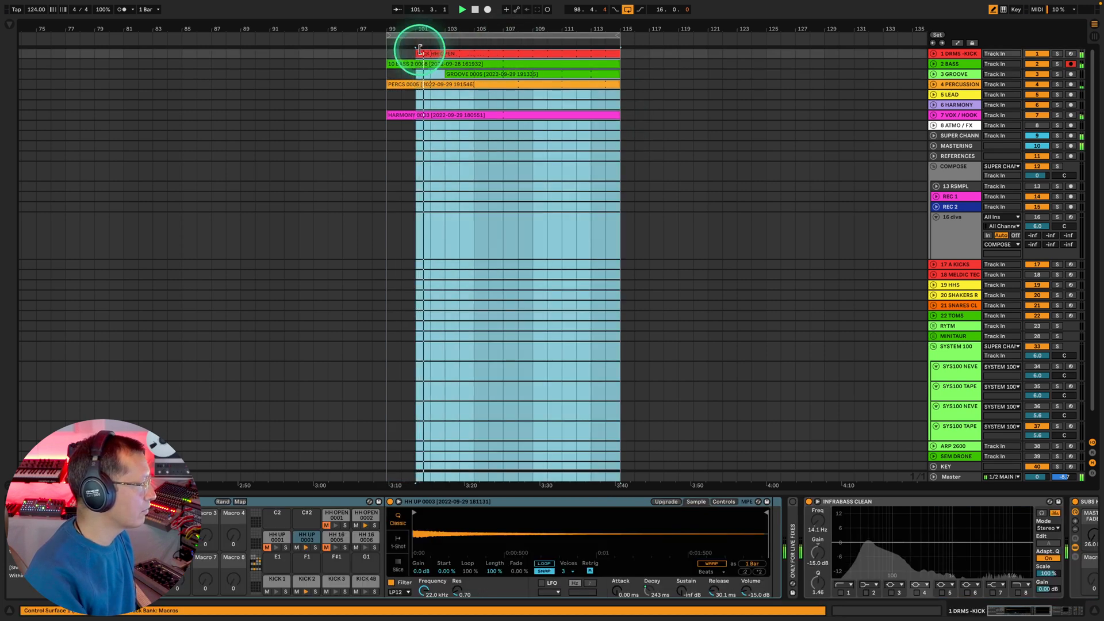
pyautogui.click(453, 74)
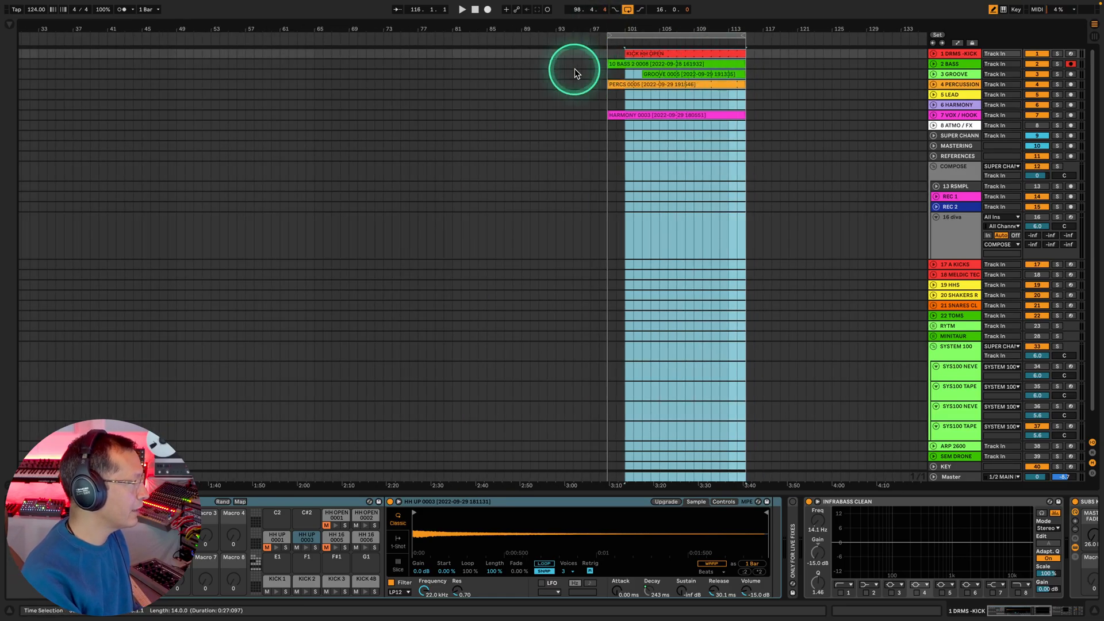
# Set the arrangement grid to eight bars and duplicate the selected section with Cmd+D.
pyautogui.rightClick(573, 73)
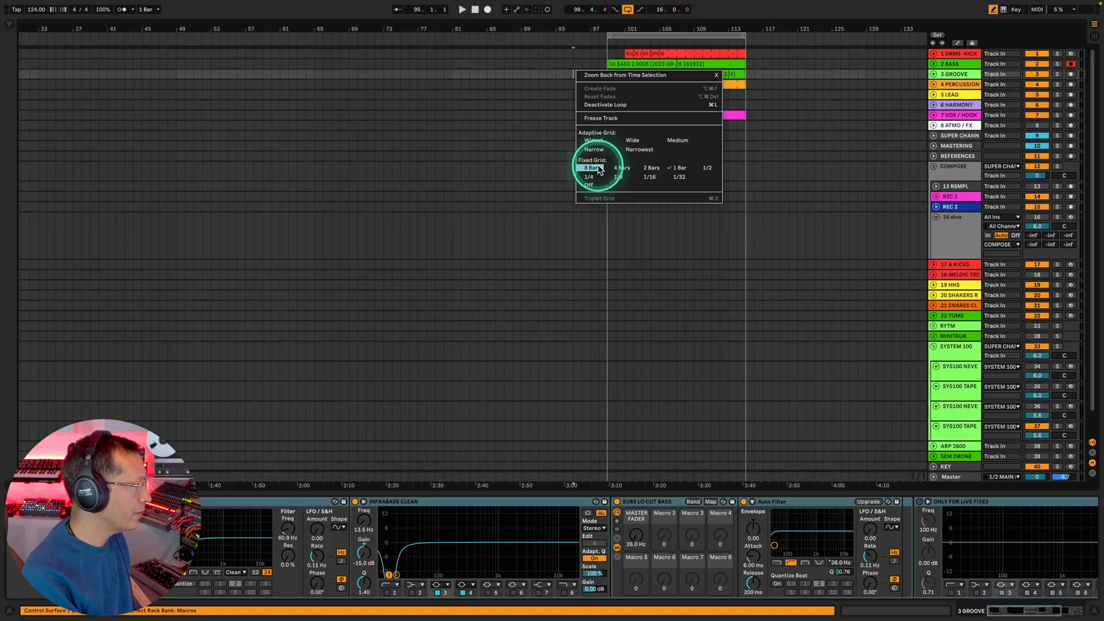
pyautogui.click(590, 167)
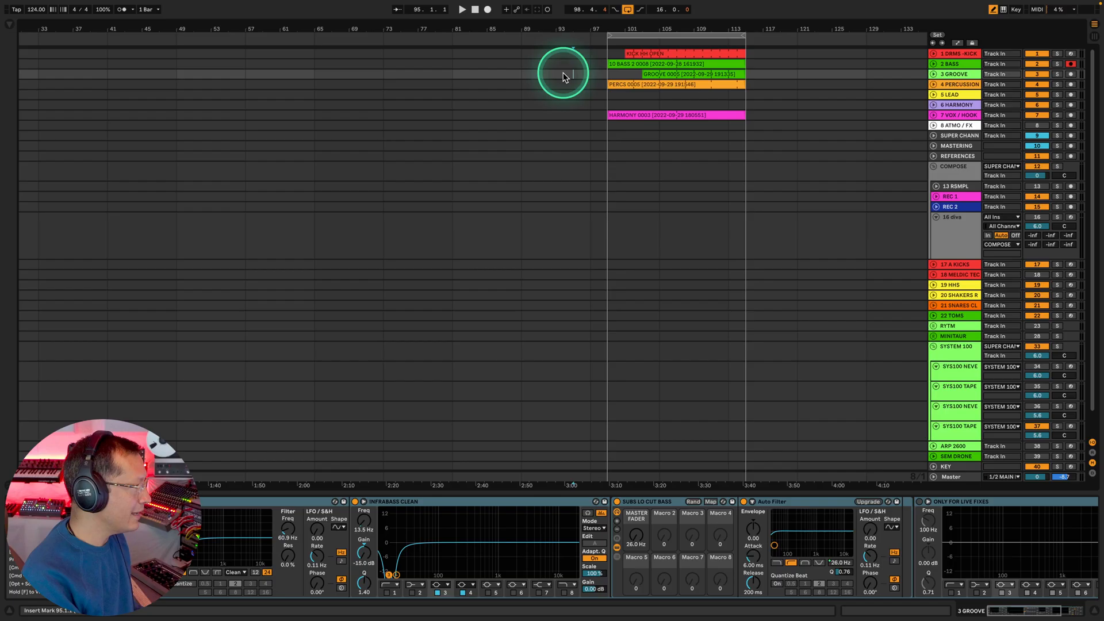
pyautogui.click(657, 58)
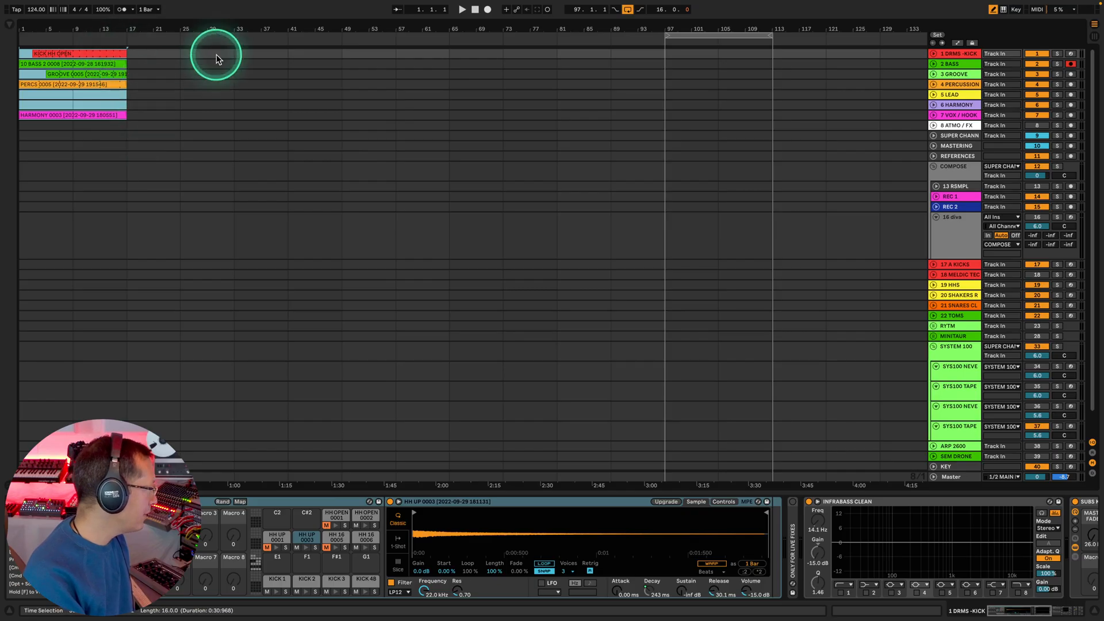
pyautogui.moveTo(510, 106)
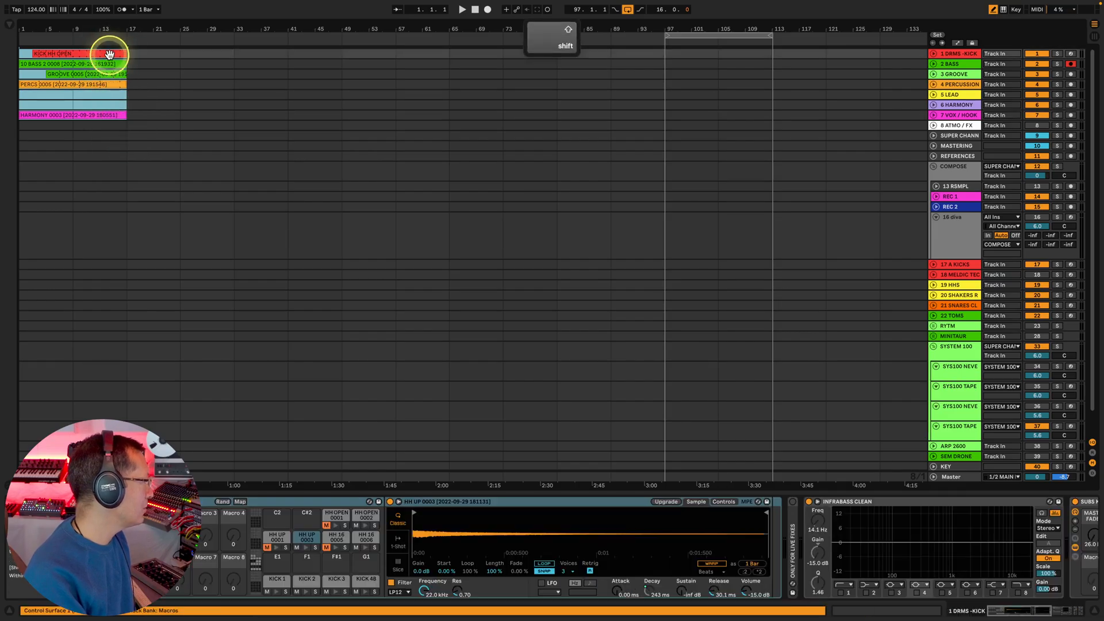
pyautogui.press('cmd+d')
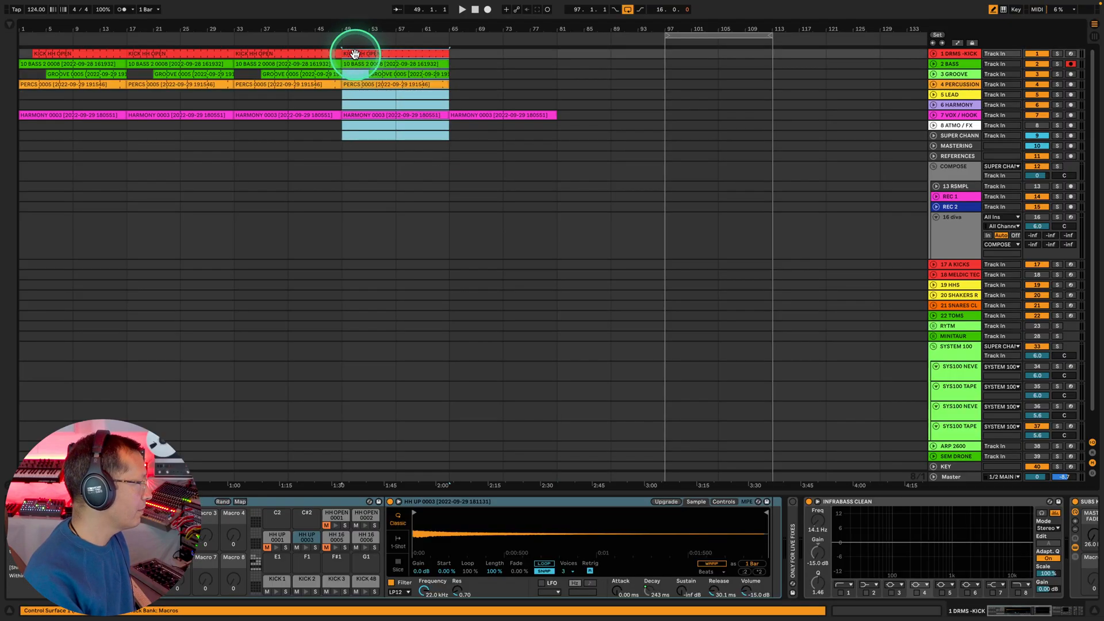
# Select the KICK HH OPEN clip at bar 49, then select all arrangement clips.
pyautogui.click(577, 52)
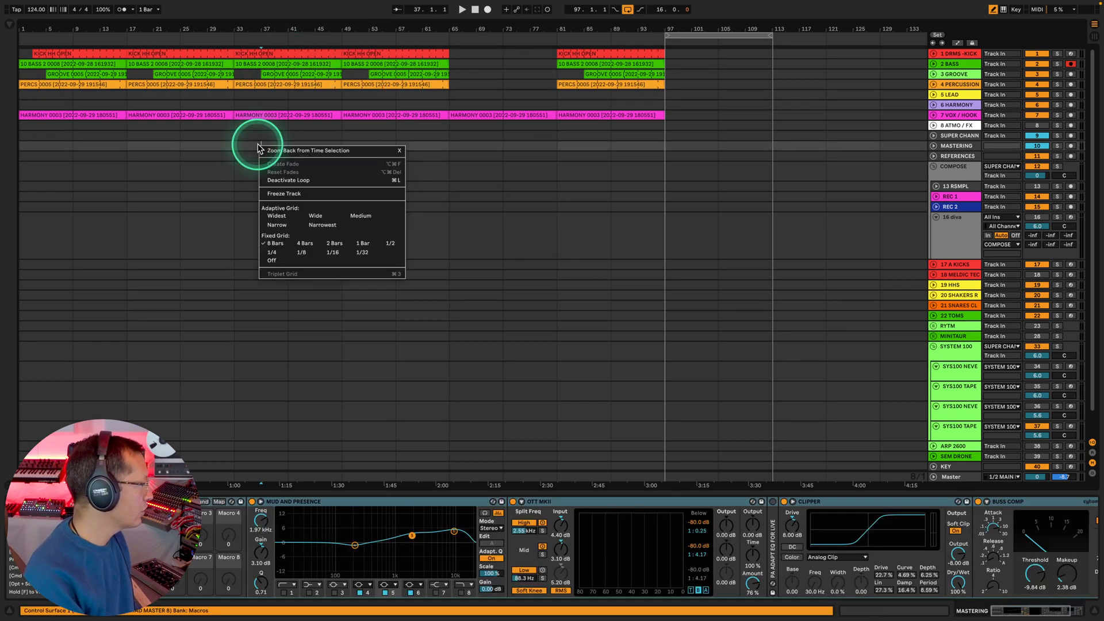
pyautogui.click(333, 253)
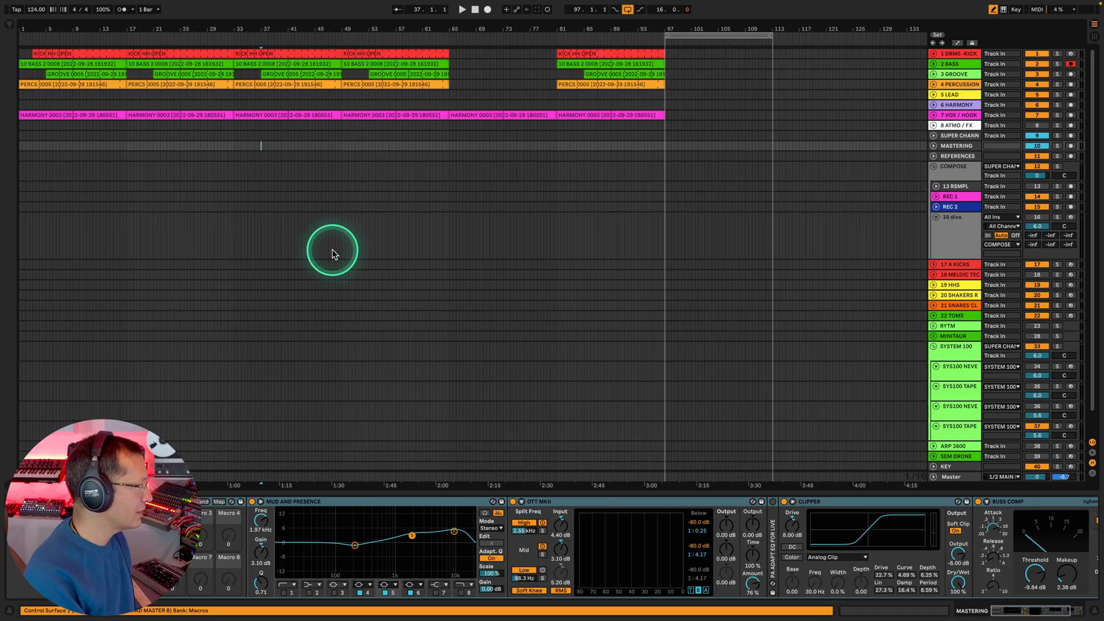
pyautogui.rightClick(331, 253)
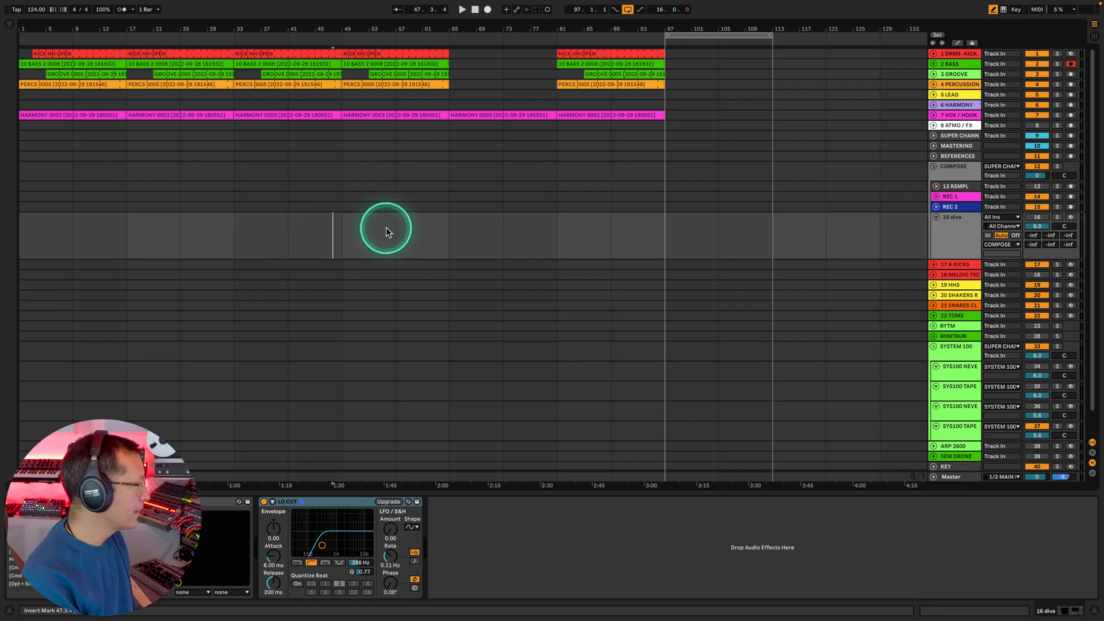
pyautogui.rightClick(387, 233)
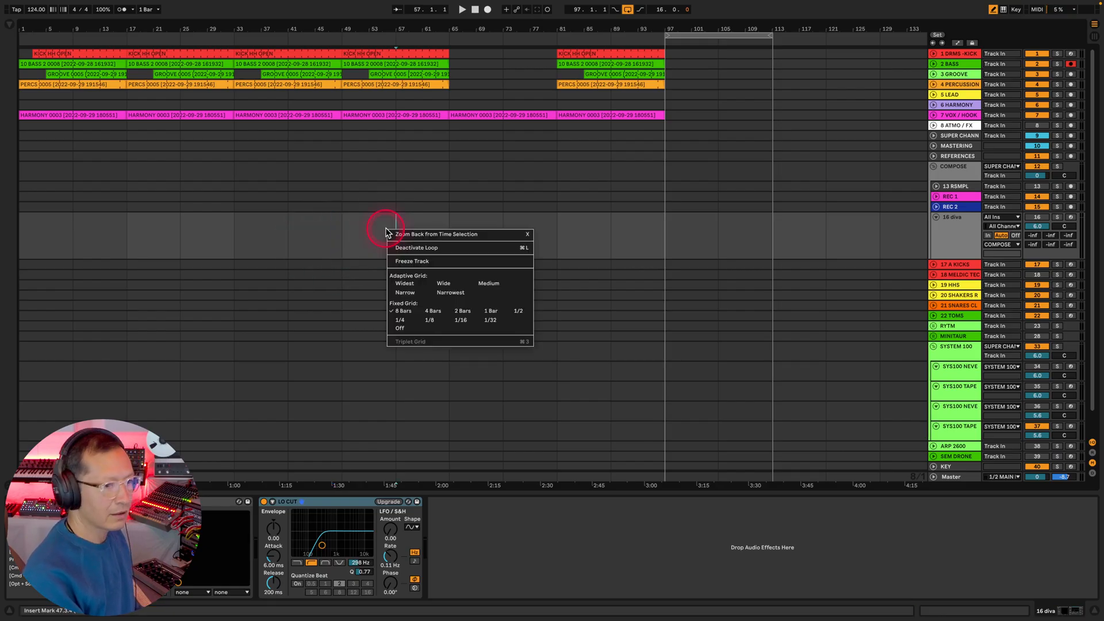
pyautogui.moveTo(391, 227)
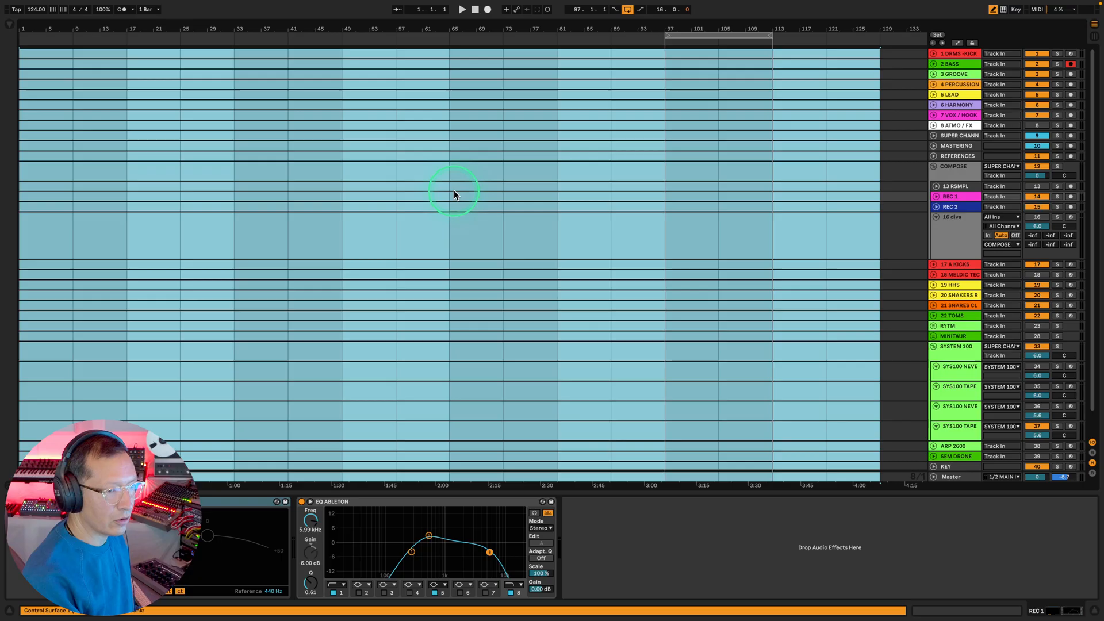
pyautogui.press('cmd+a')
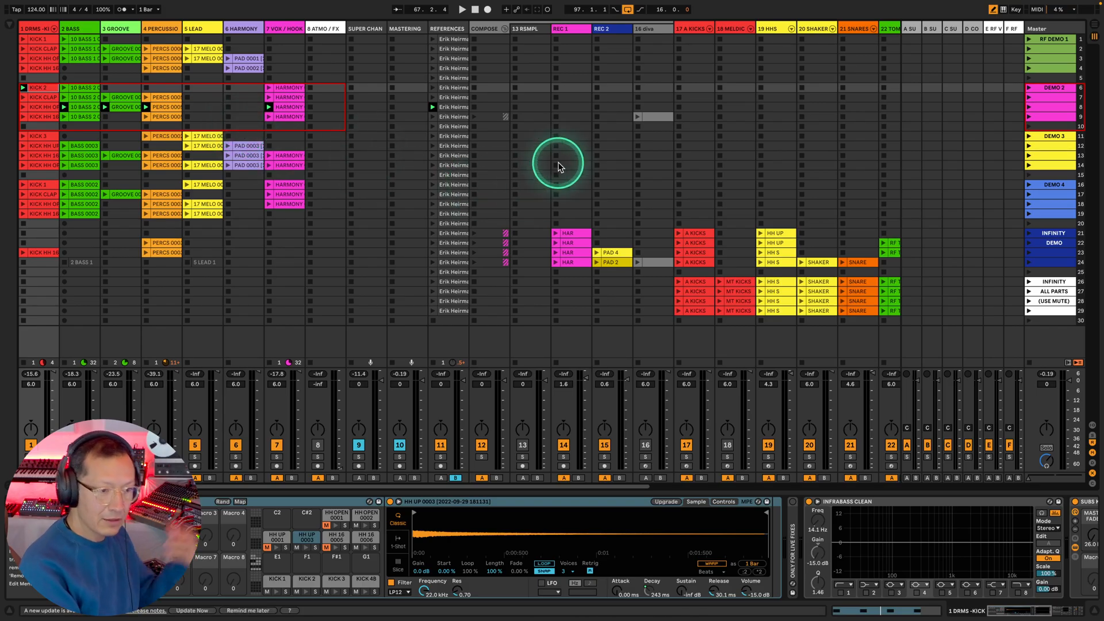
# Return to the Arrangement view, now empty across every track.
pyautogui.press('tab')
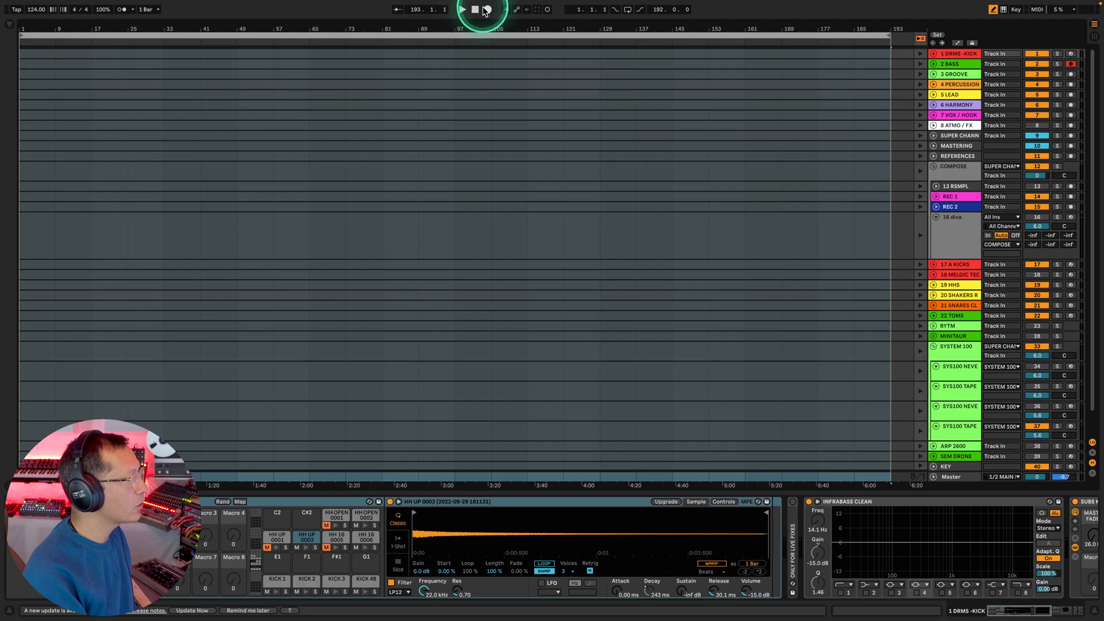
# Record a new count-in take into the empty arrangement, filling bars 1 to about 25.
pyautogui.click(472, 11)
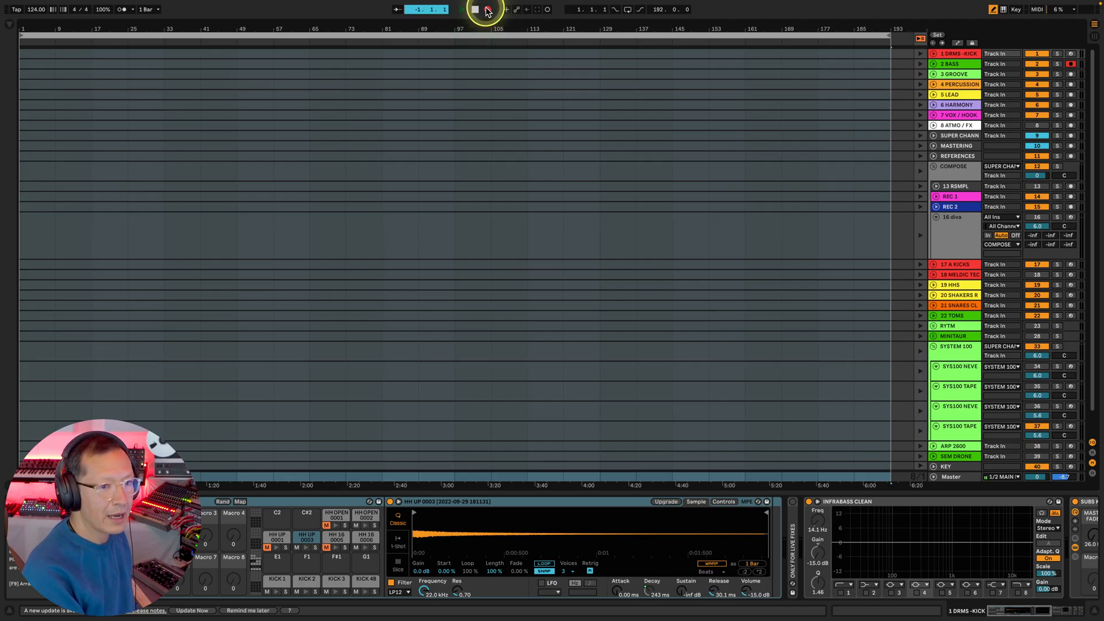
pyautogui.click(463, 10)
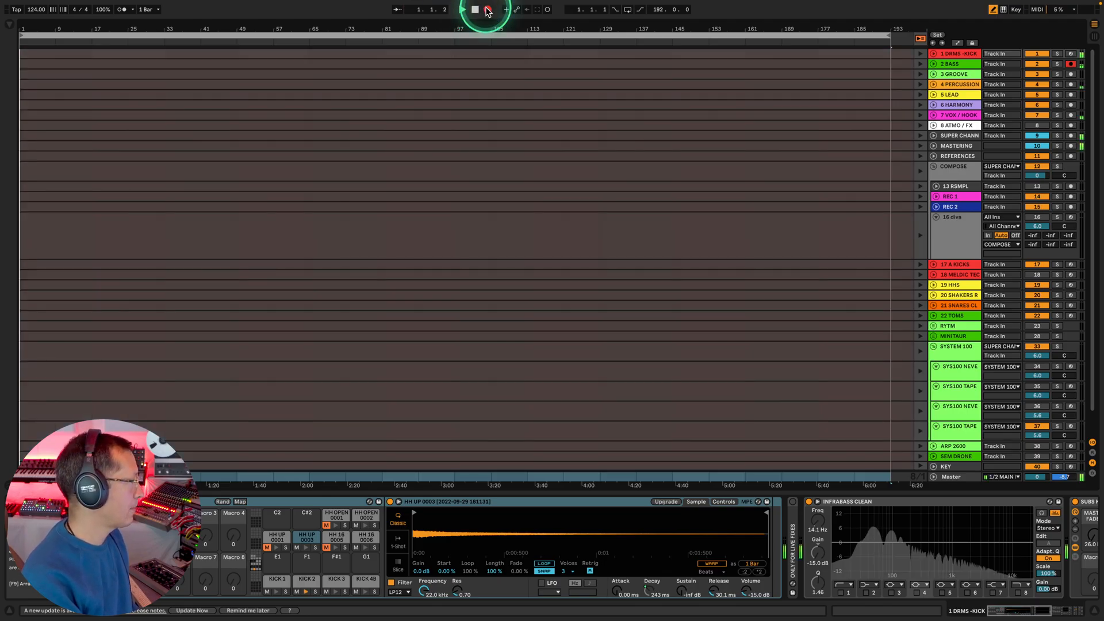
pyautogui.click(464, 10)
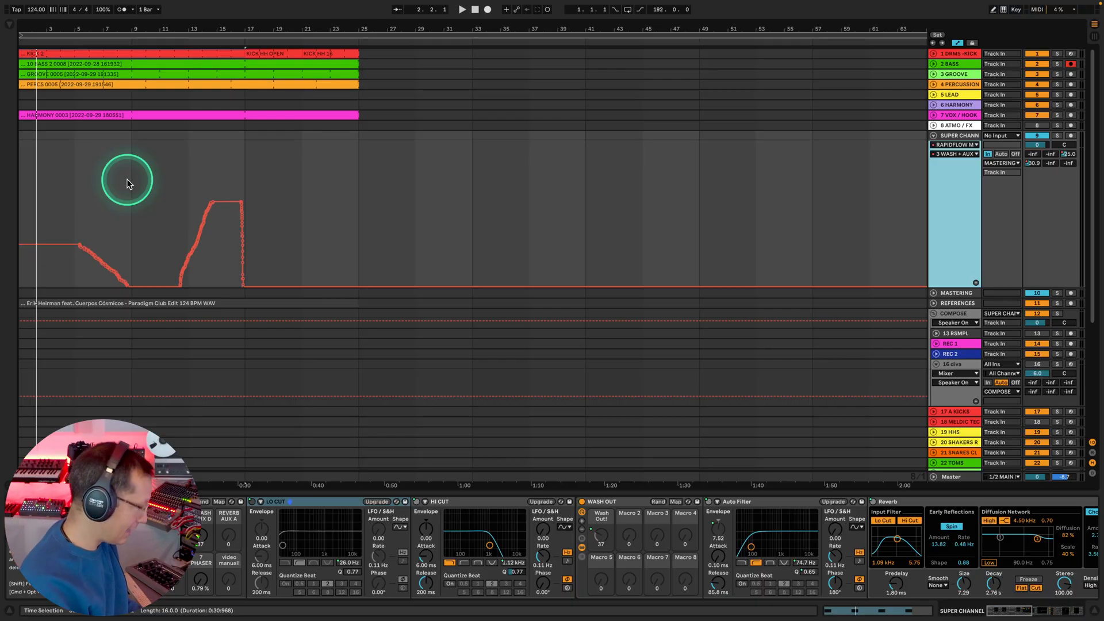
pyautogui.moveTo(137, 173)
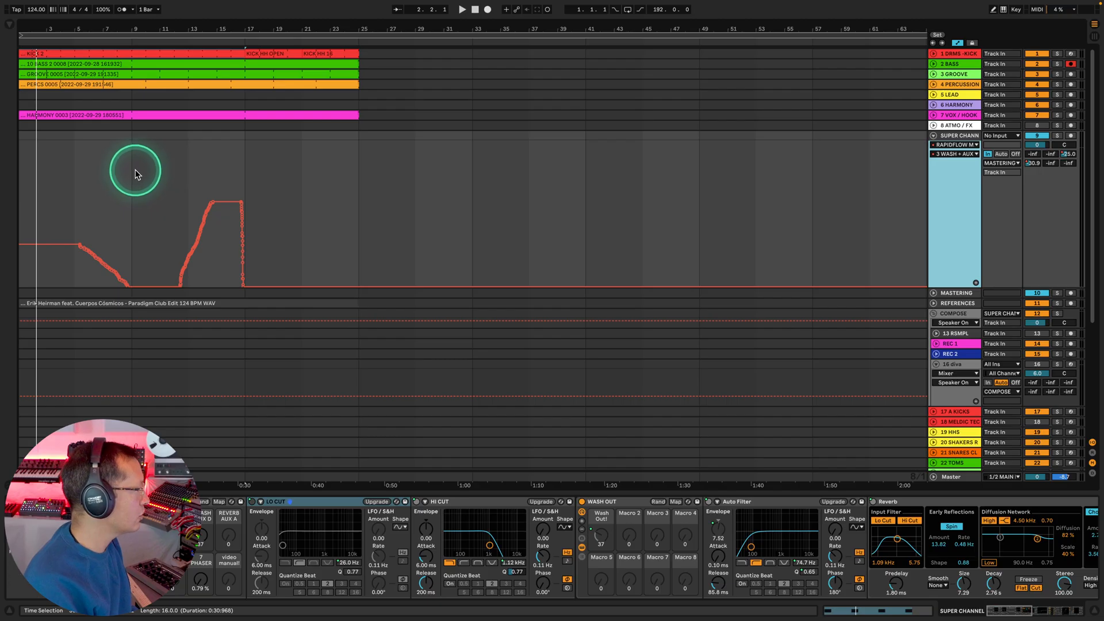